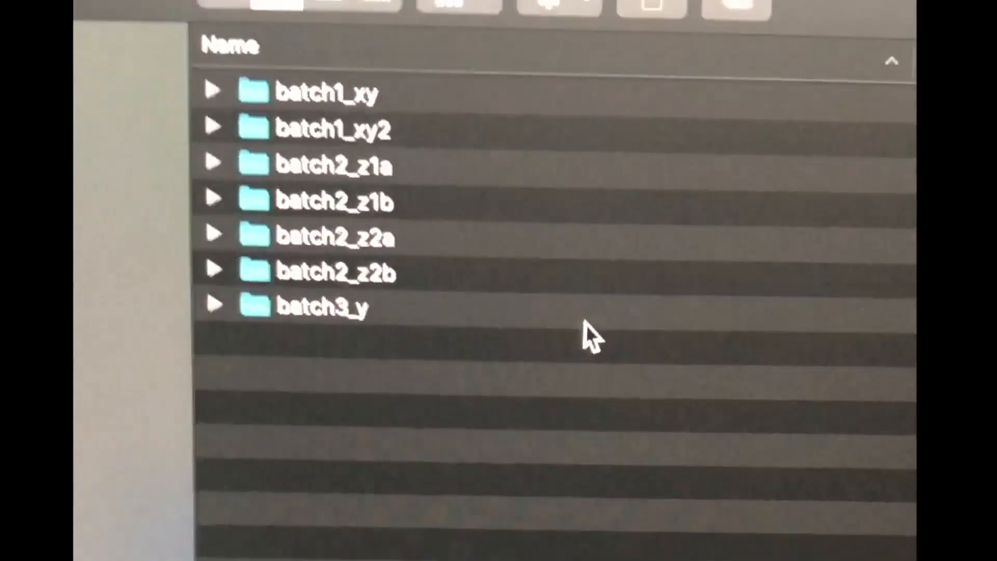
# Expand batch1_xy, batch1_xy2, batch2_z1a and batch2_z1b and scroll through their STL files.
pyautogui.click(215, 90)
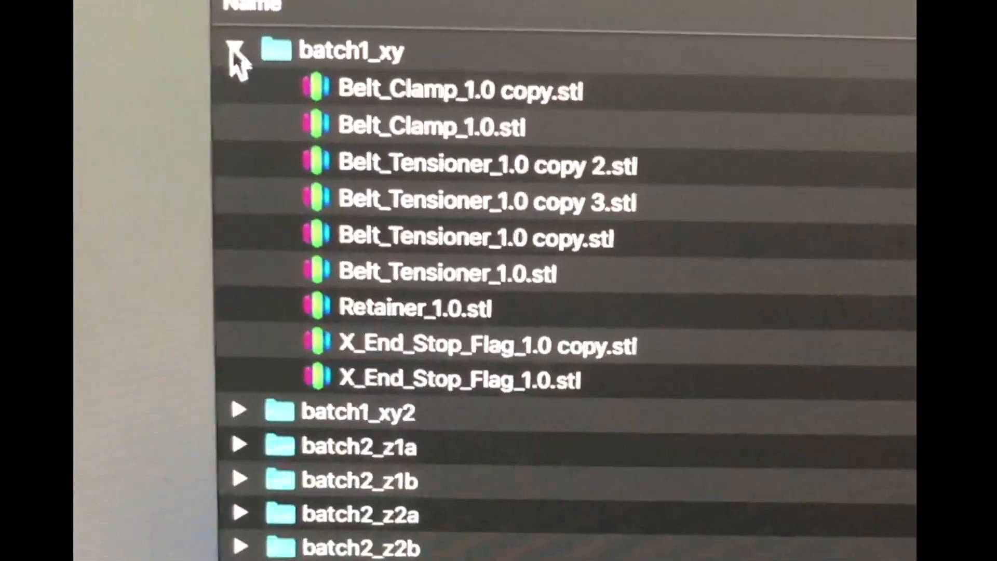
pyautogui.click(240, 410)
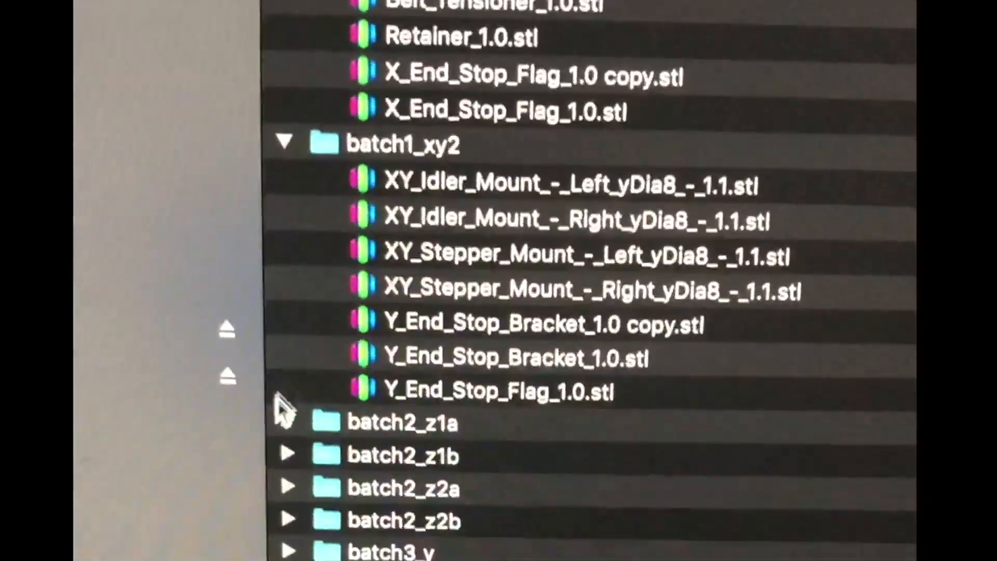
pyautogui.click(287, 422)
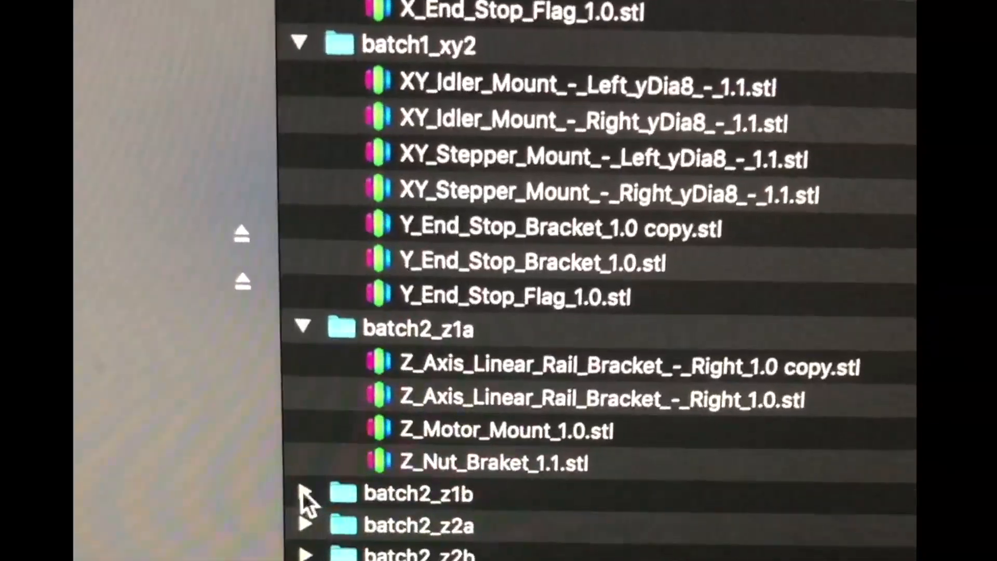
pyautogui.click(304, 494)
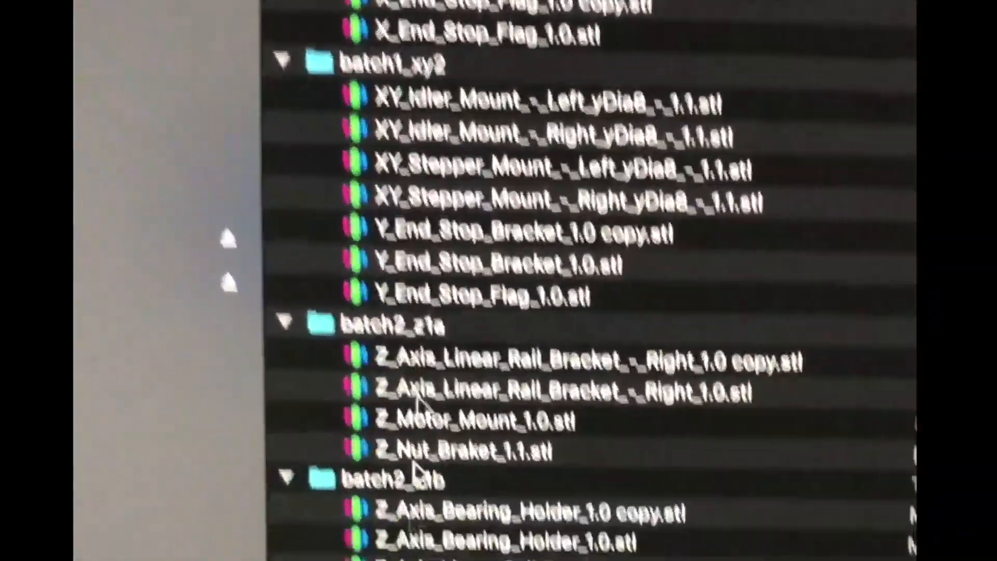
pyautogui.scroll(-3)
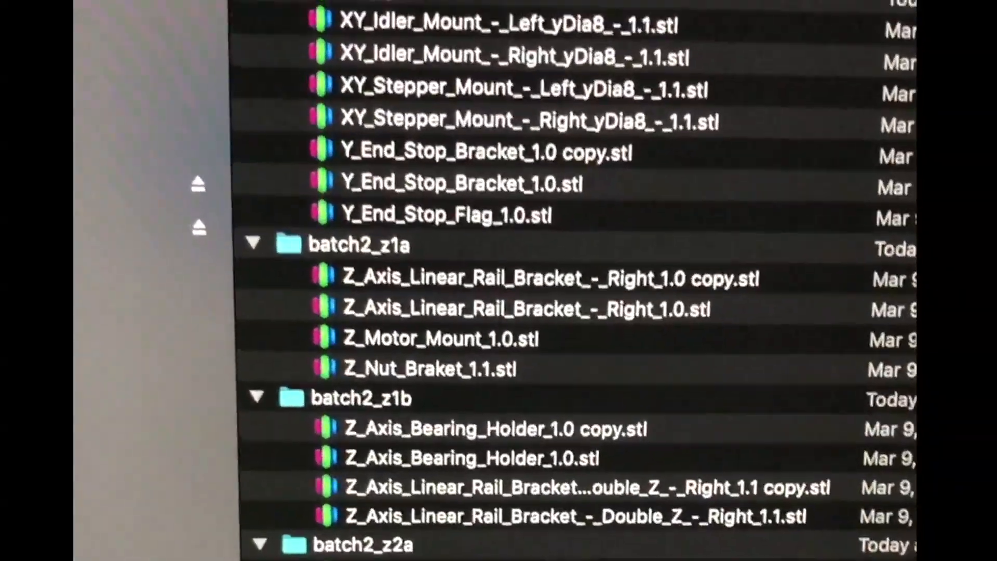
pyautogui.scroll(-3)
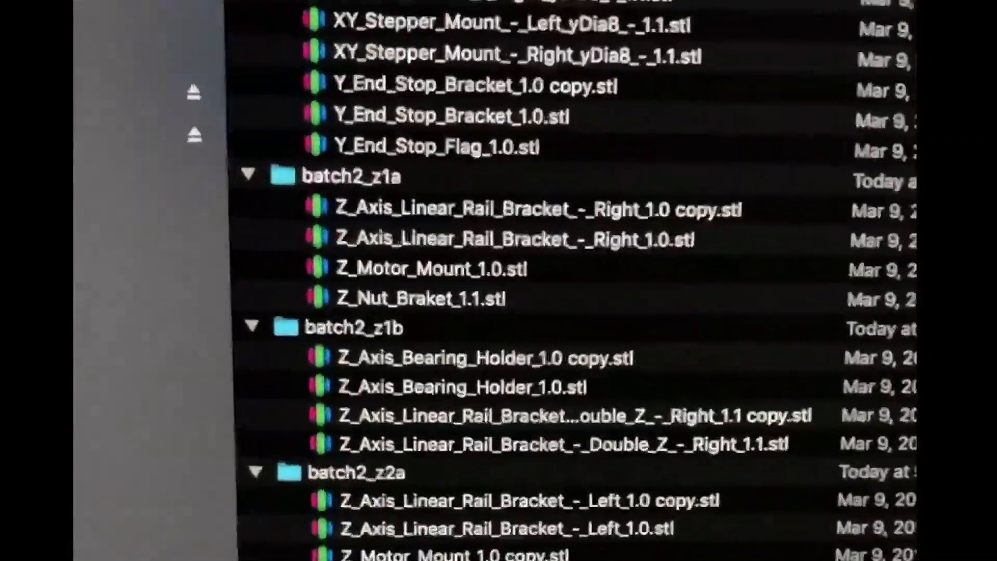
pyautogui.scroll(3)
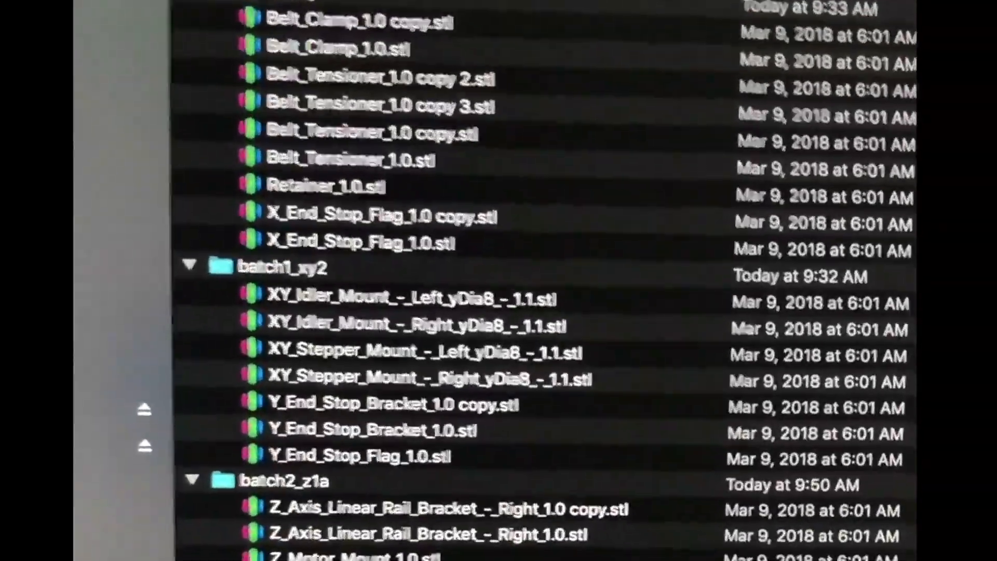
pyautogui.scroll(-3)
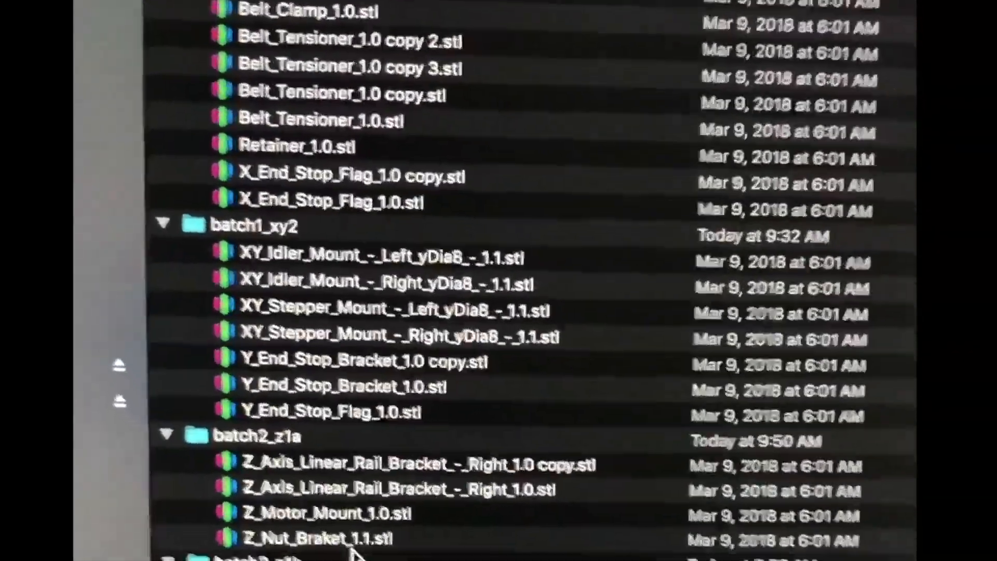
pyautogui.scroll(3)
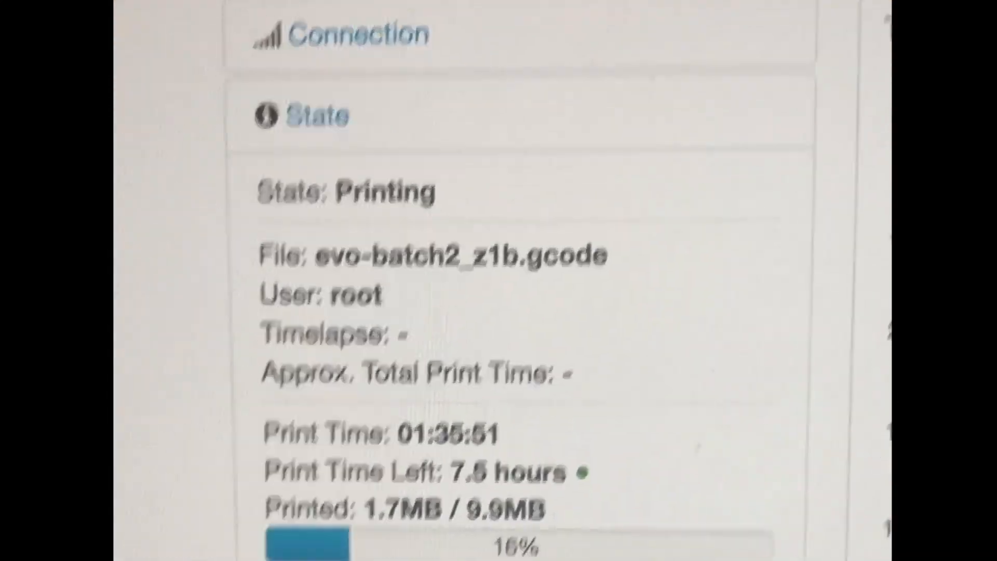
# Scroll down to the Files panel showing evo-batch2_z1b.gcode under the 'evo' filter.
pyautogui.scroll(-3)
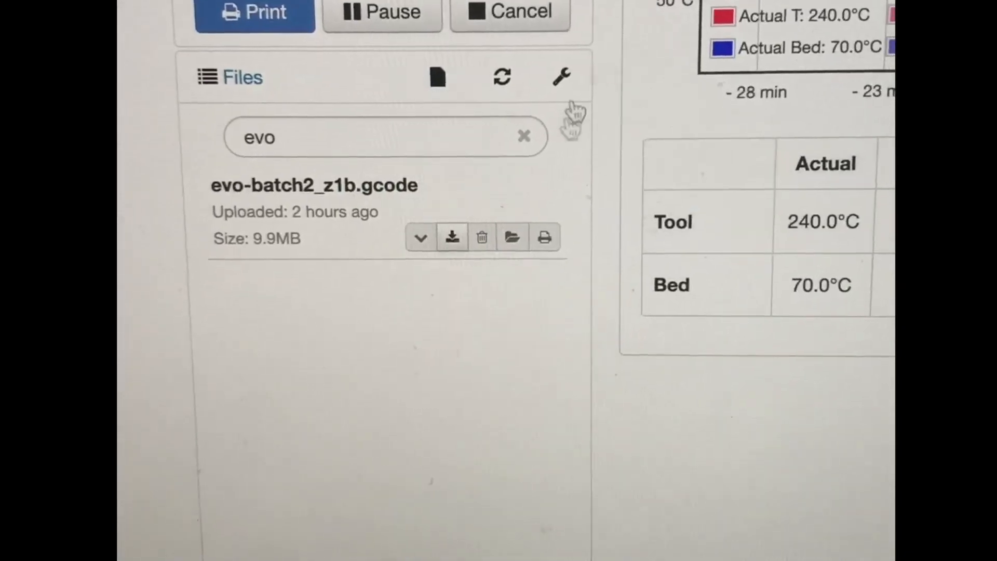
# Switch to the Ender 3 tab and view evo-batch1_xy2_red.gcode printing at 6%.
pyautogui.scroll(-3)
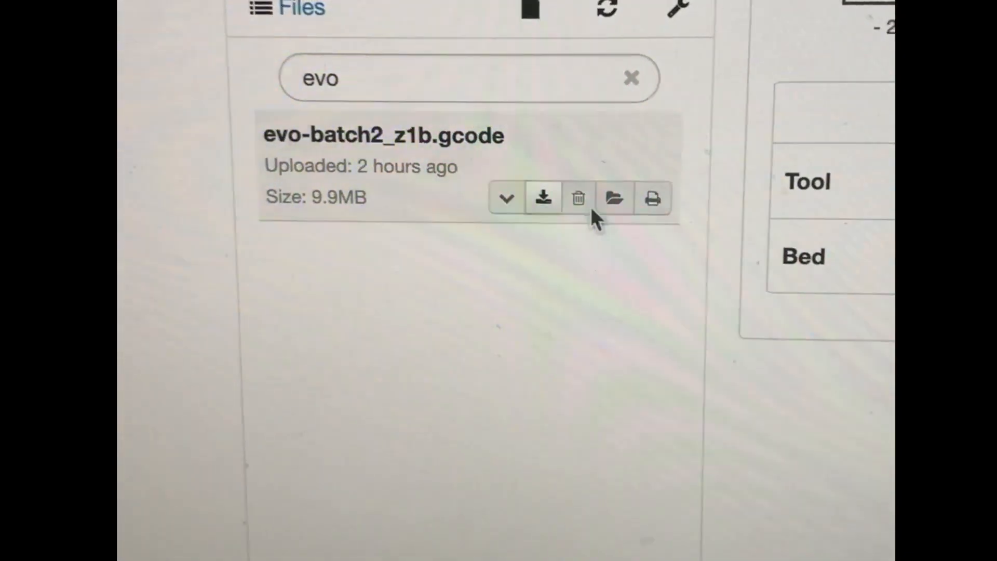
pyautogui.click(652, 197)
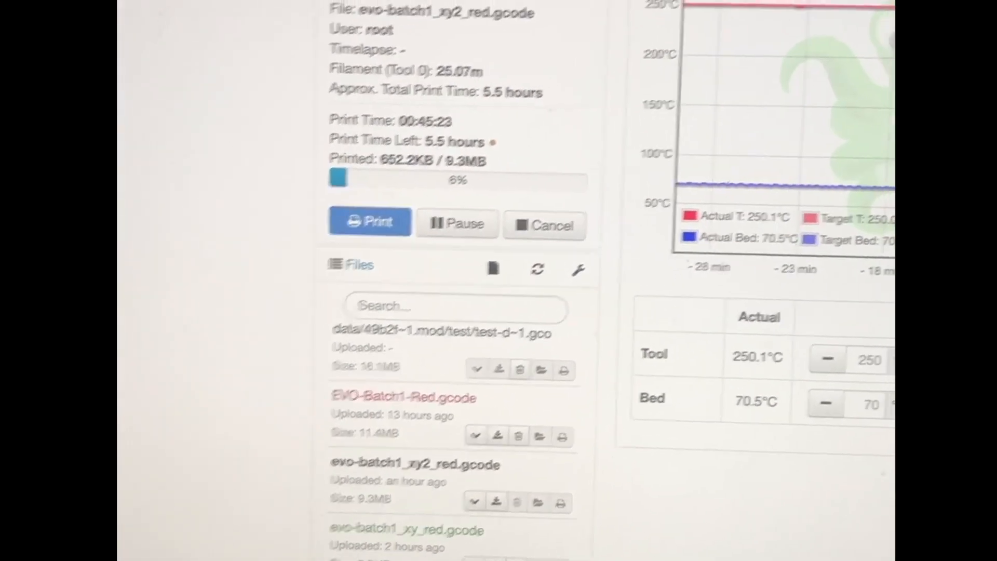
pyautogui.scroll(3)
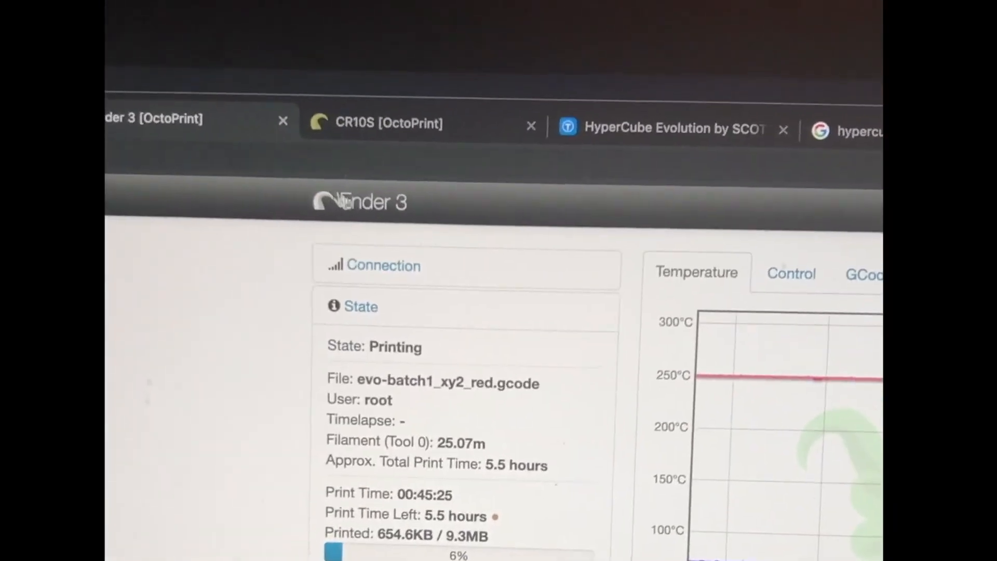